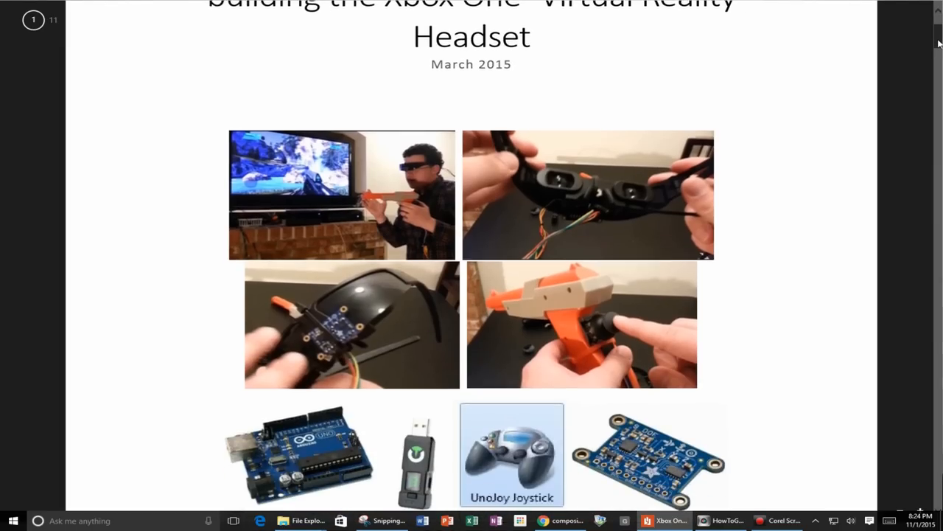
scroll("down", 3)
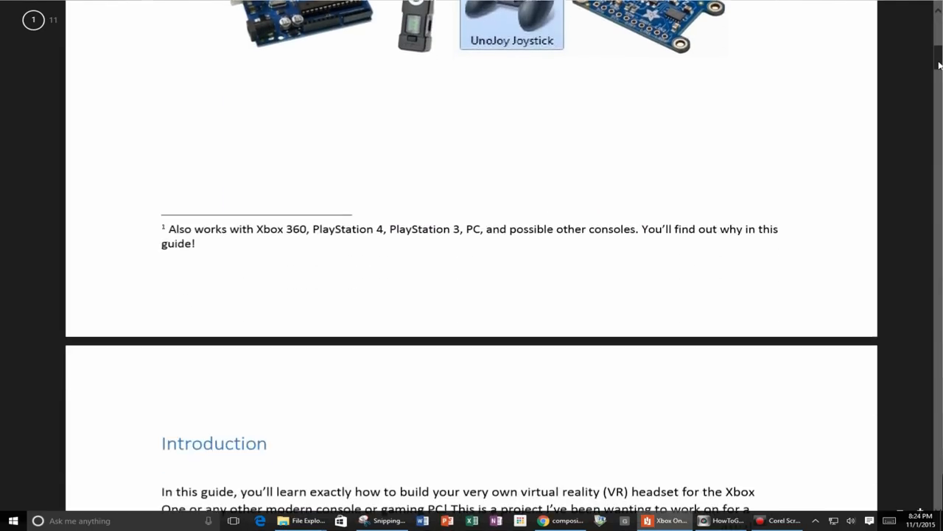
scroll("down", 3)
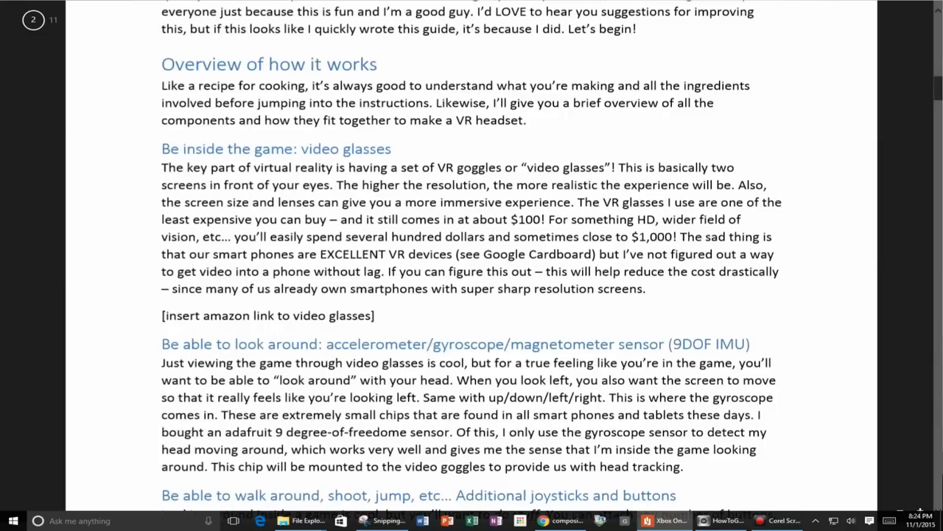
scroll("down", 3)
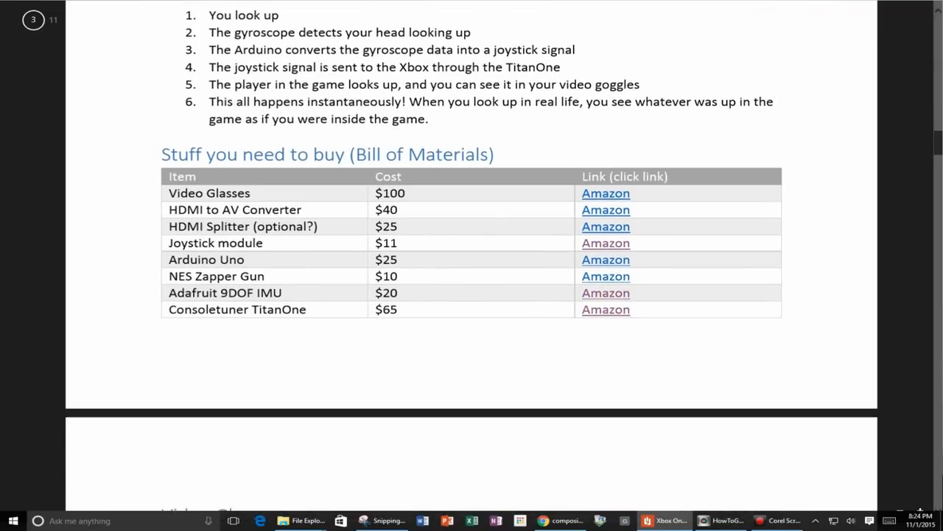
scroll("down", 3)
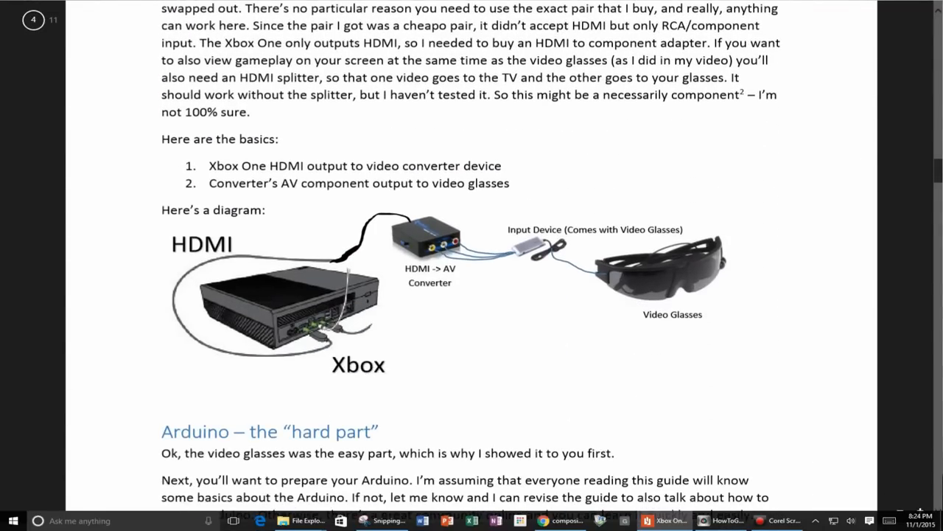
scroll("down", 3)
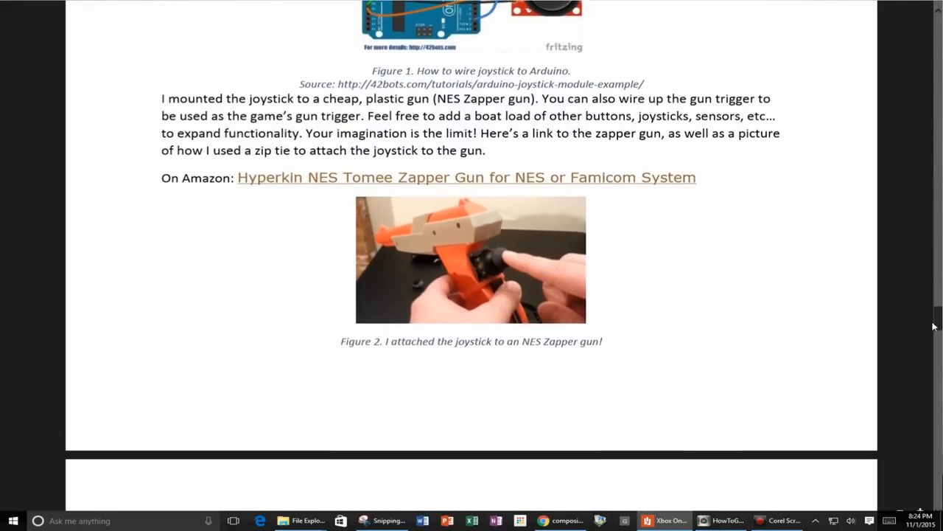
scroll("down", 3)
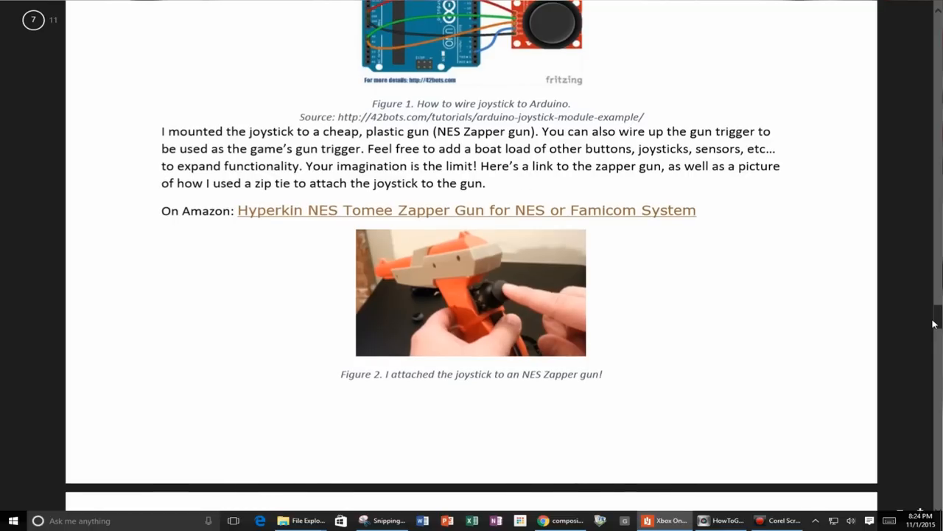
scroll("down", 3)
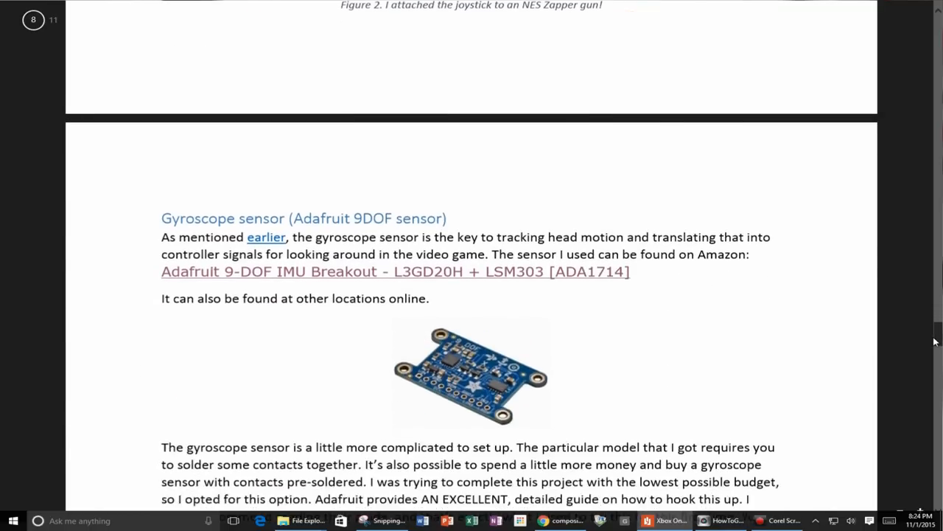
scroll("down", 3)
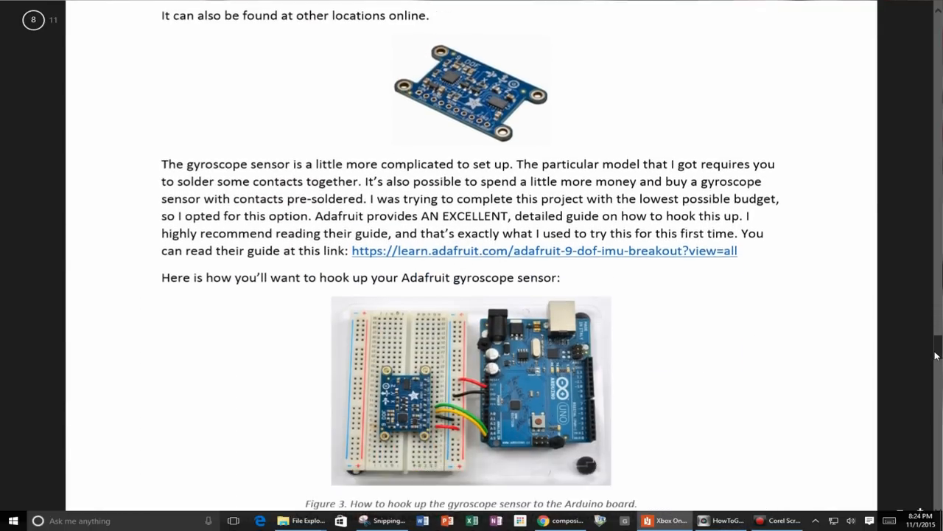
scroll("down", 3)
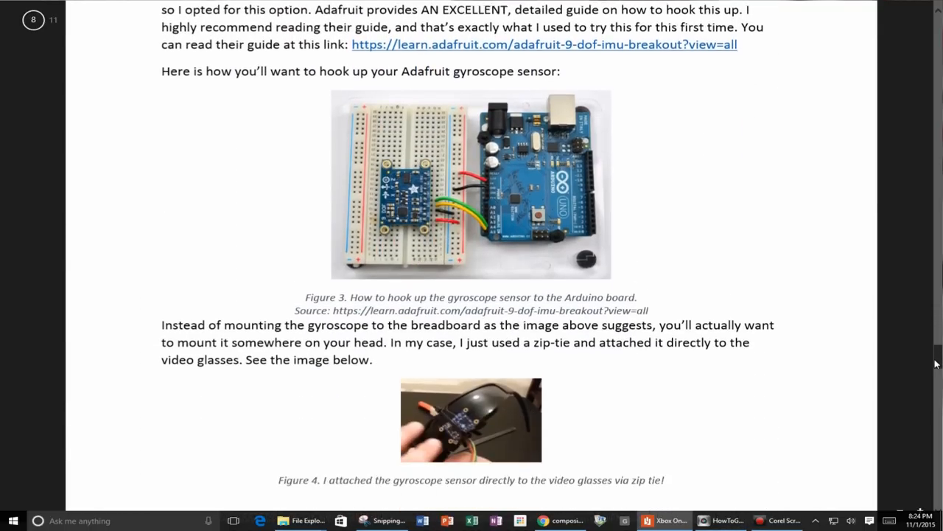
scroll("down", 3)
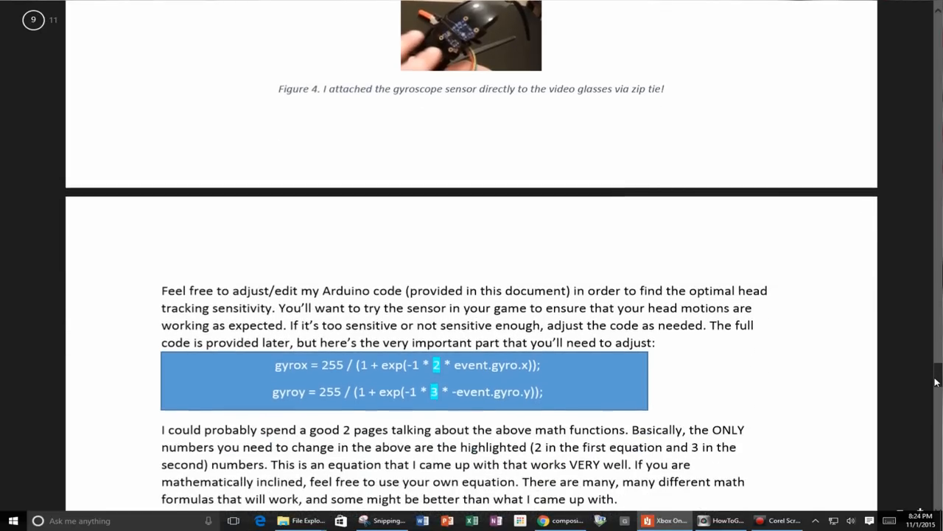
scroll("down", 3)
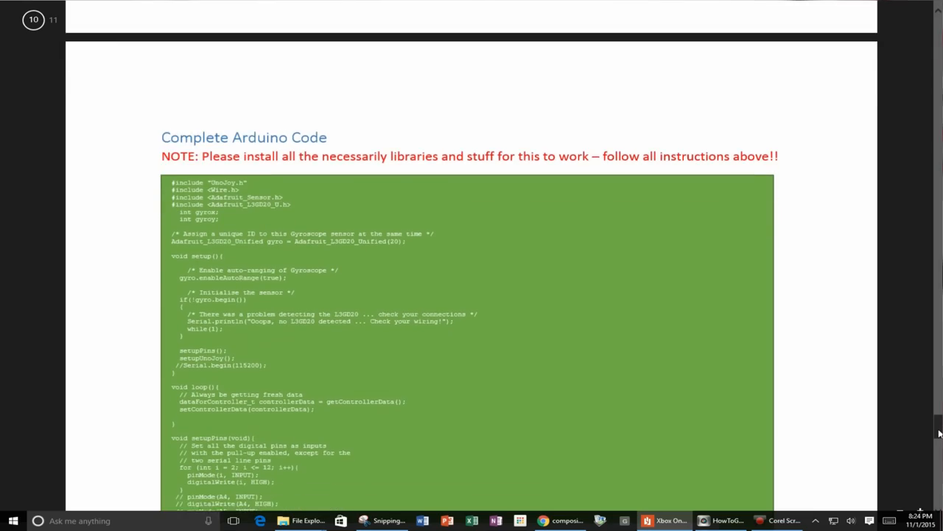
scroll("down", 3)
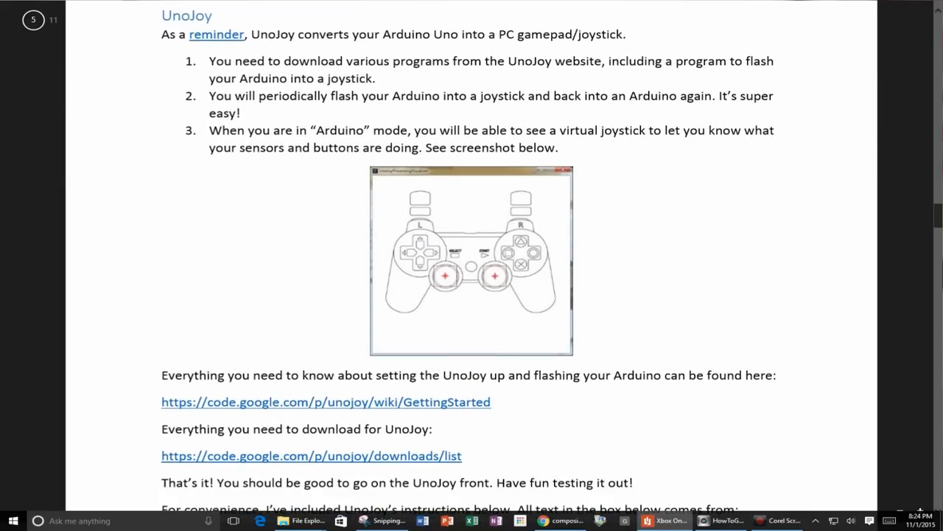
scroll("down", 3)
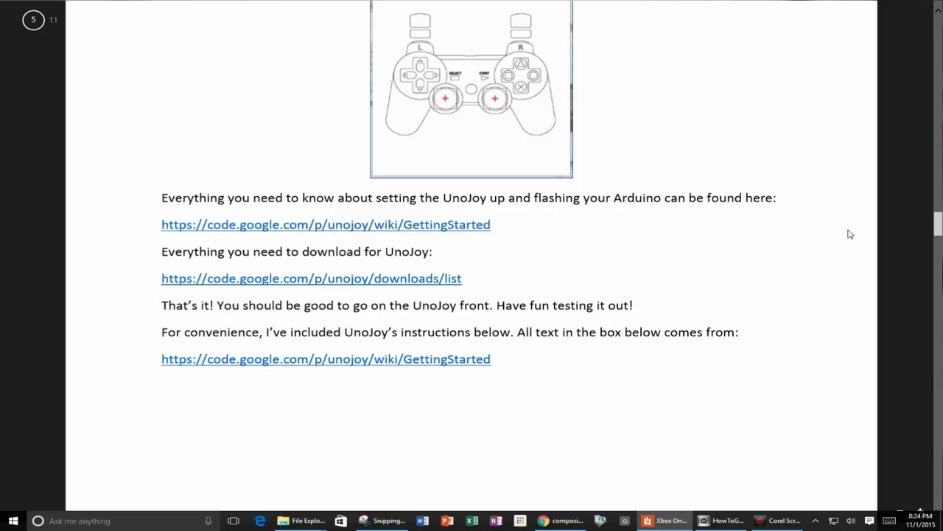
scroll("down", 3)
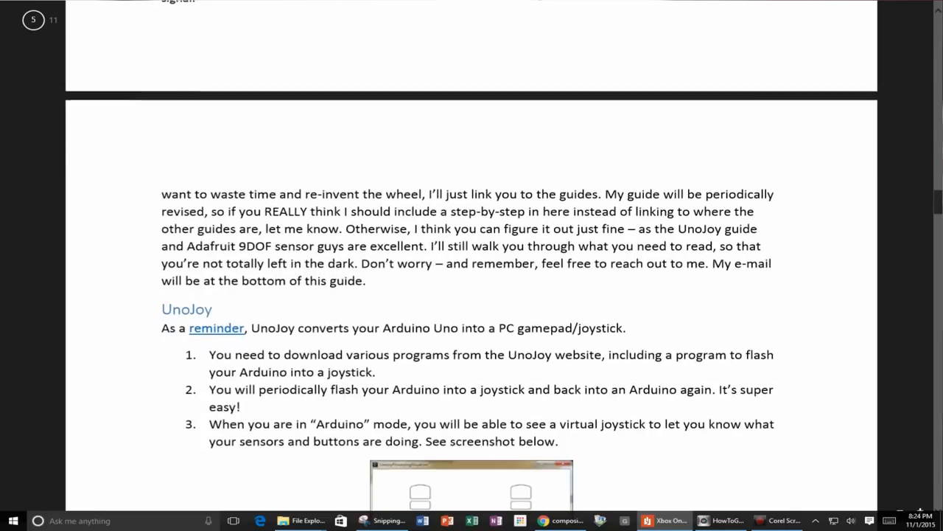
scroll("down", 3)
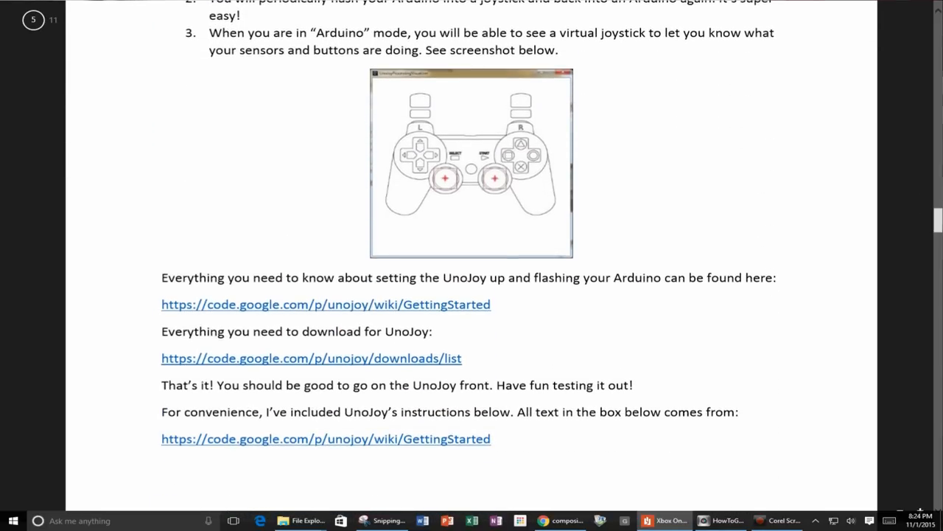
scroll("down", 3)
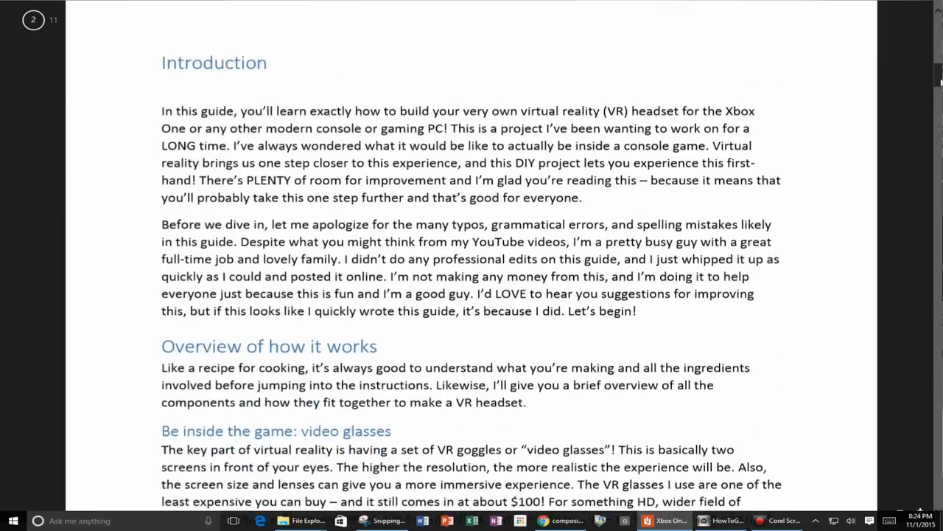
scroll("down", 3)
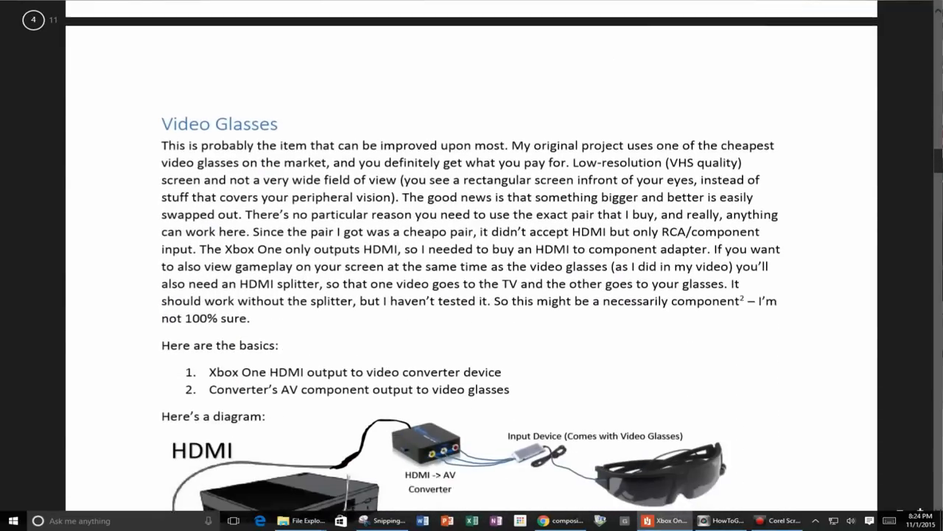
scroll("down", 3)
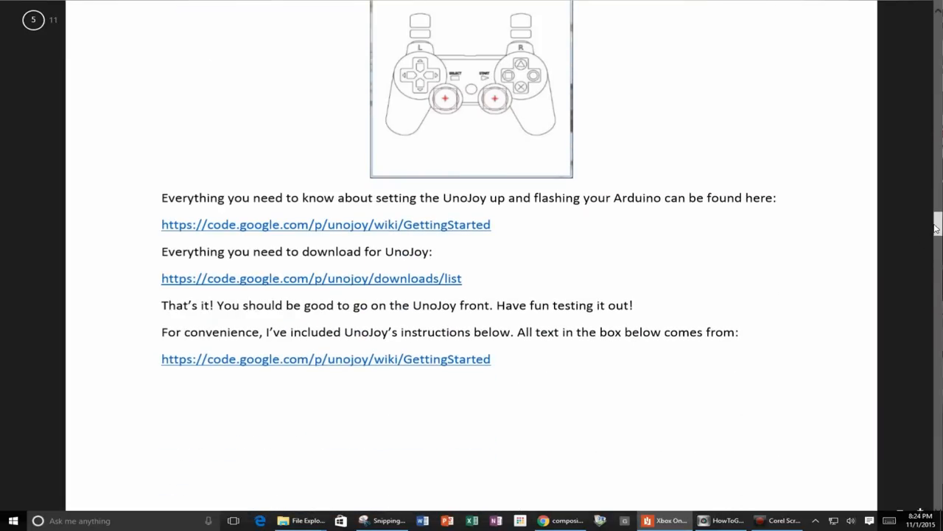
scroll("down", 3)
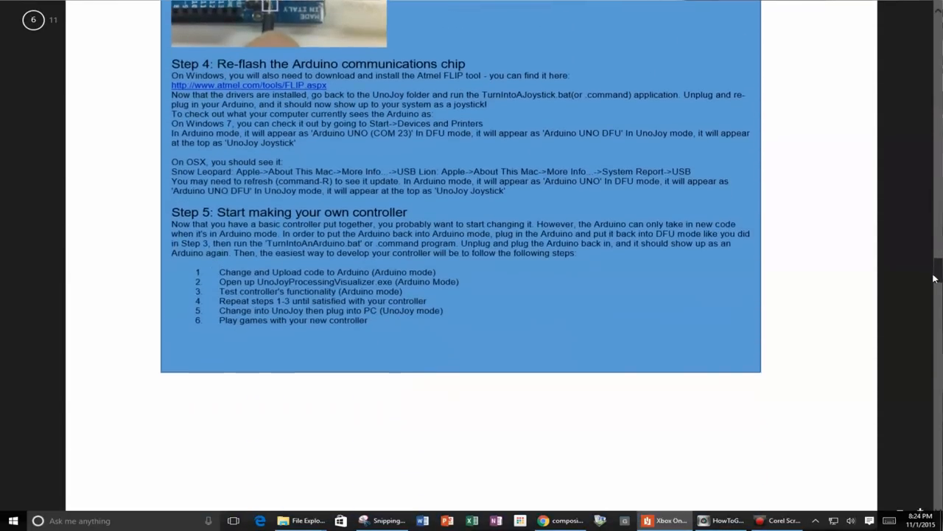
scroll("down", 3)
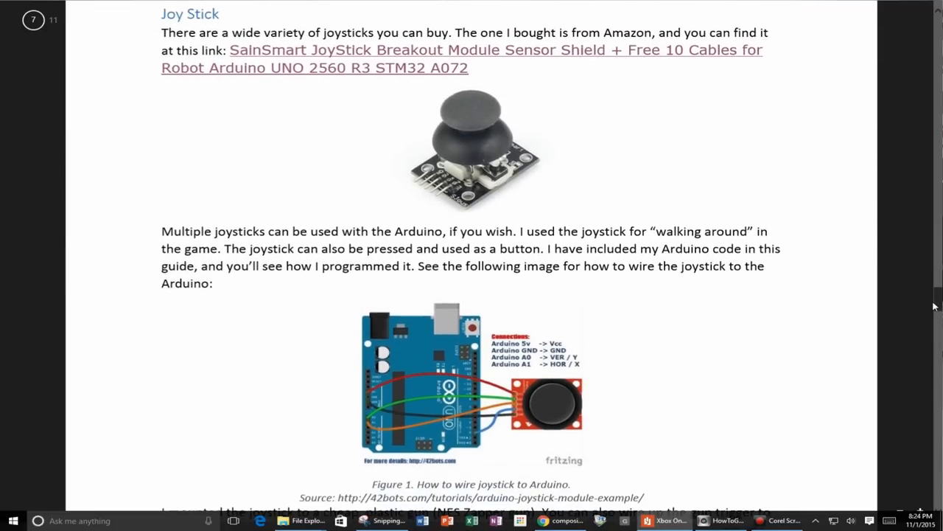
scroll("down", 3)
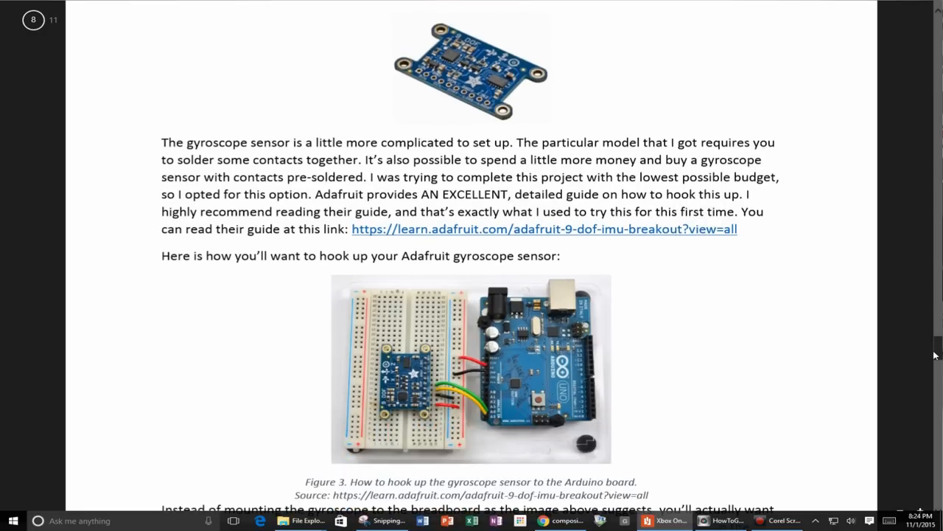
scroll("down", 3)
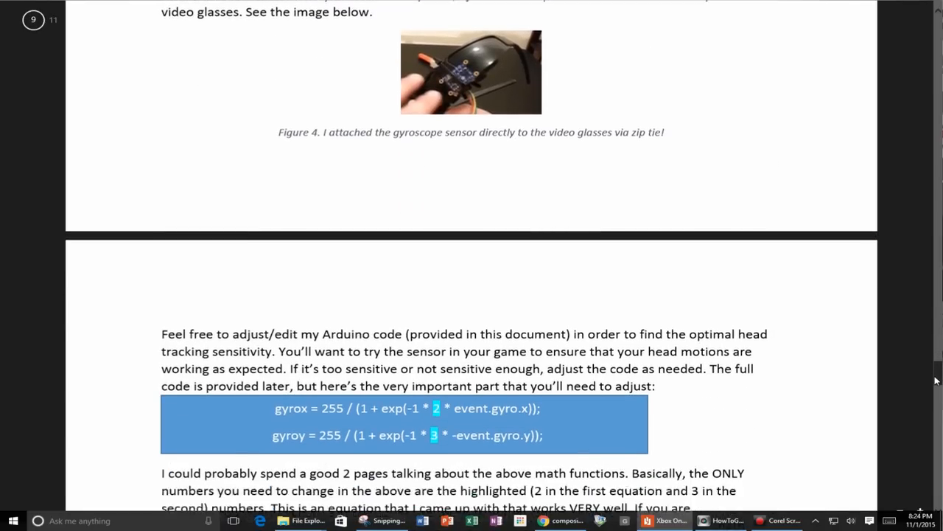
scroll("down", 3)
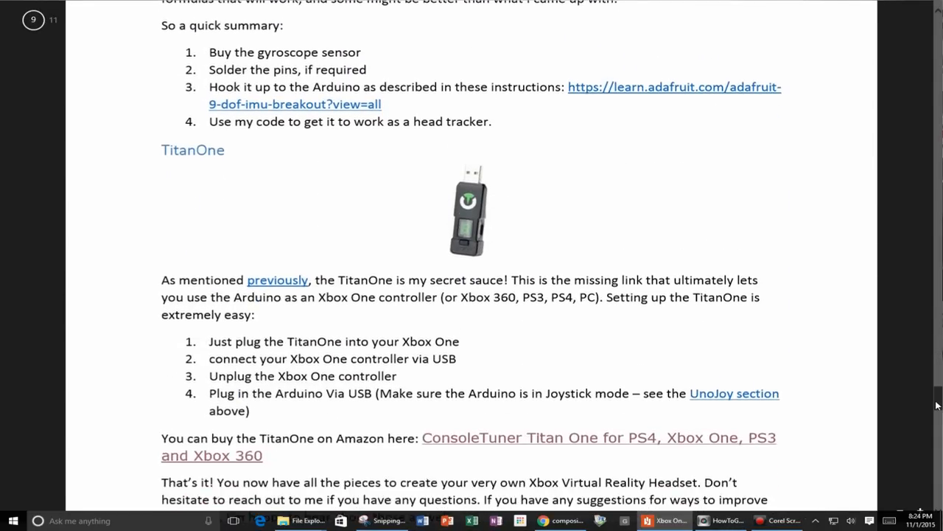
scroll("down", 3)
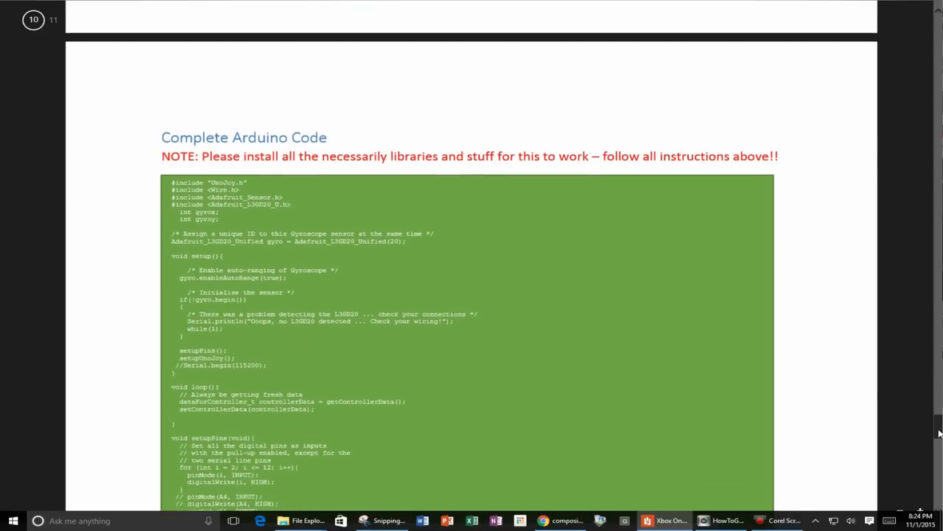
scroll("down", 3)
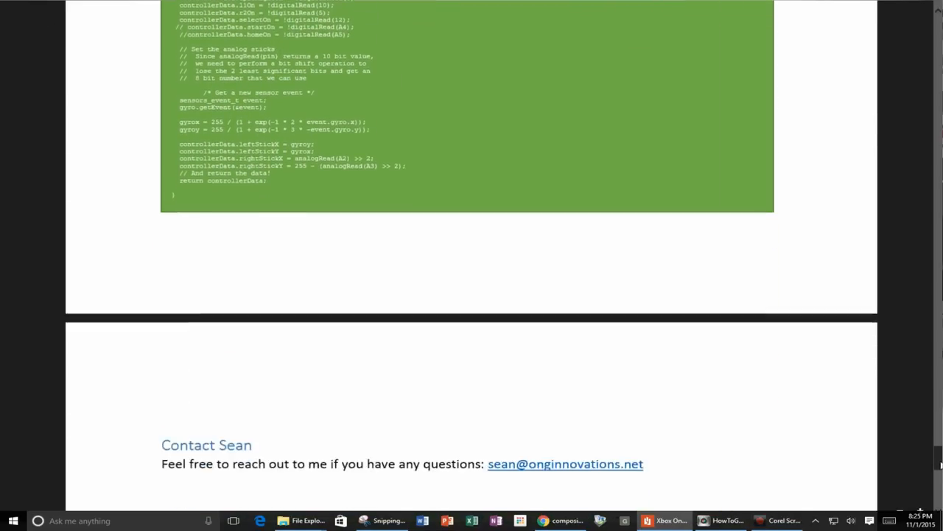